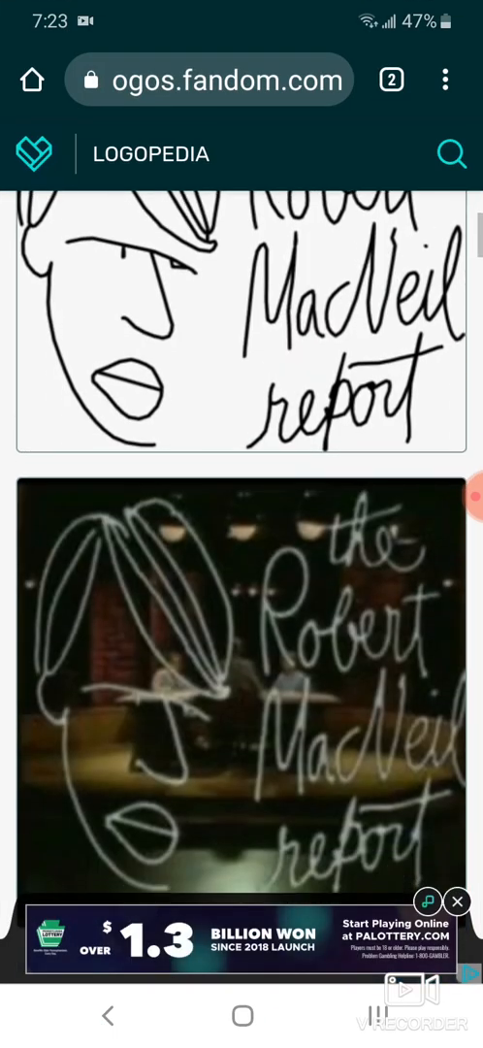
# Scroll past the Robert MacNeil Report images and ad to the 1976–1981 MacNeil/Lehrer Report heading.
pyautogui.scroll(-3)
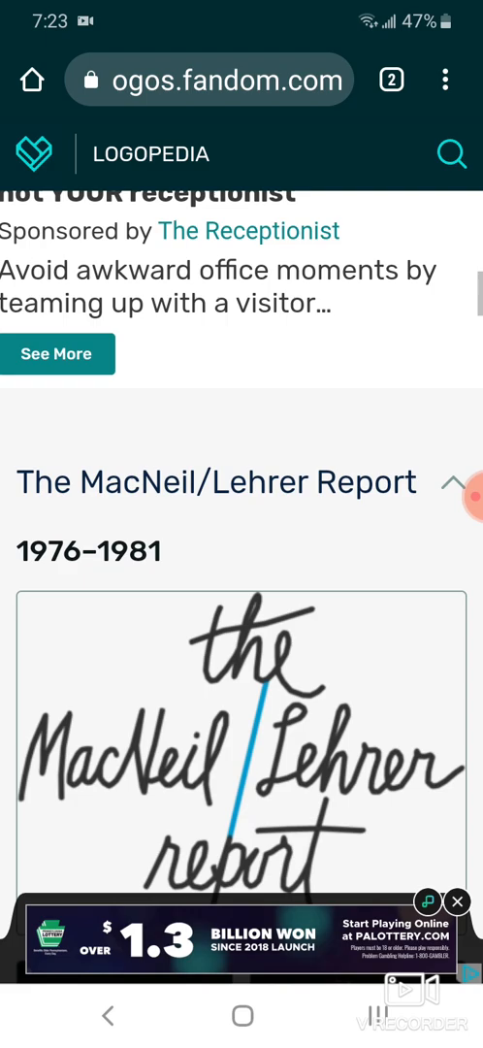
pyautogui.scroll(-3)
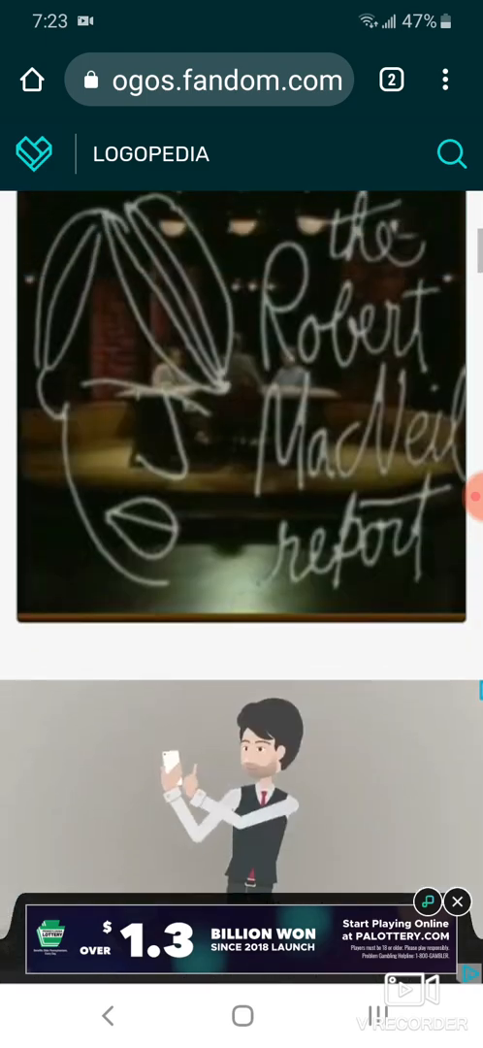
pyautogui.scroll(-3)
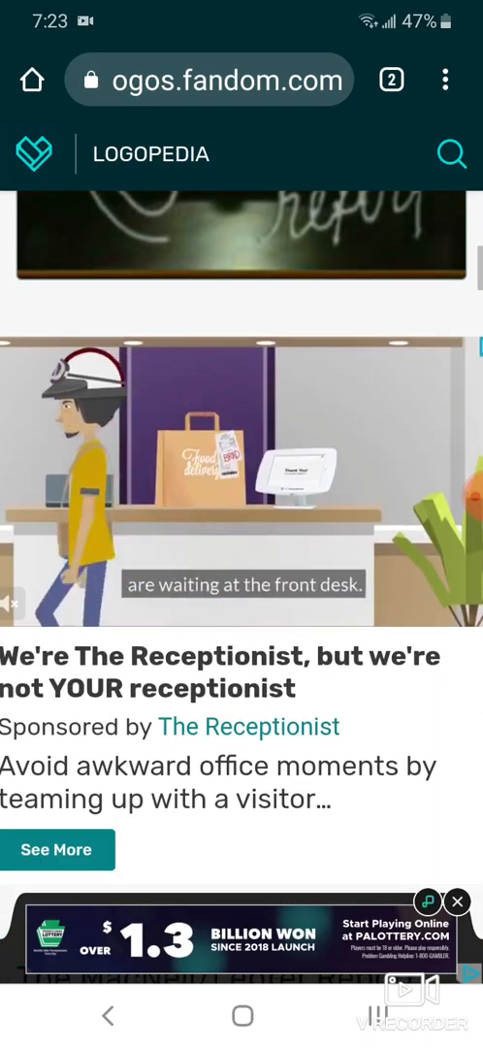
pyautogui.scroll(3)
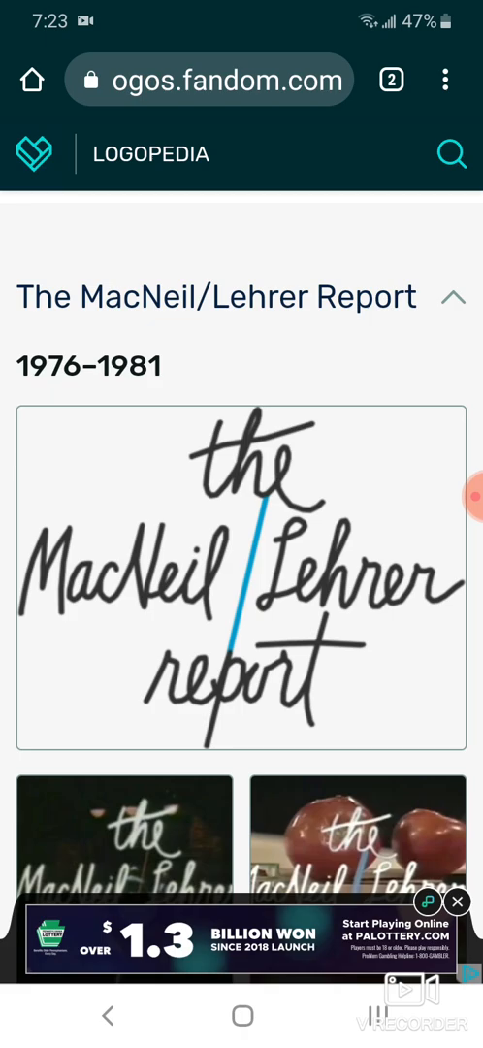
# Scroll past the 1981–1983 logo and ads, then bring up the recent-apps switcher with the PBS image.
pyautogui.scroll(-3)
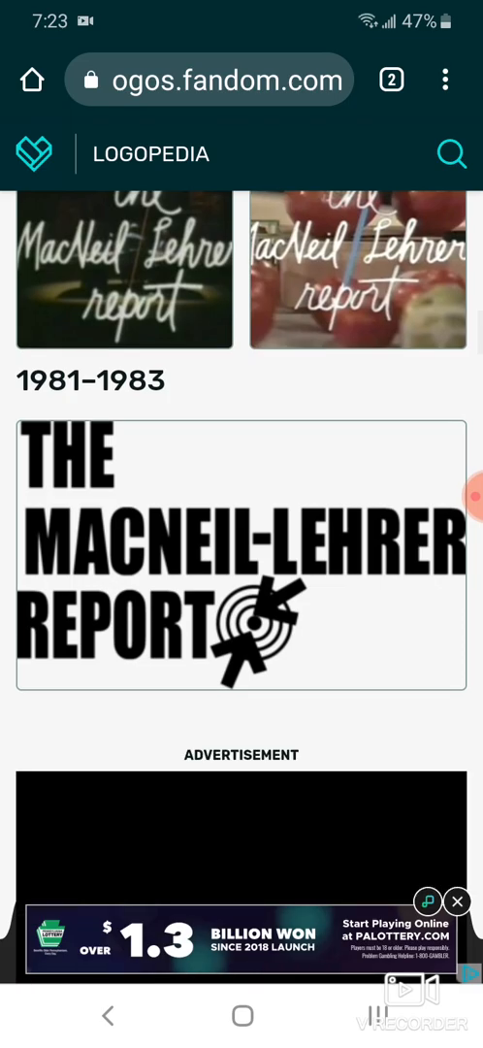
pyautogui.click(241, 1016)
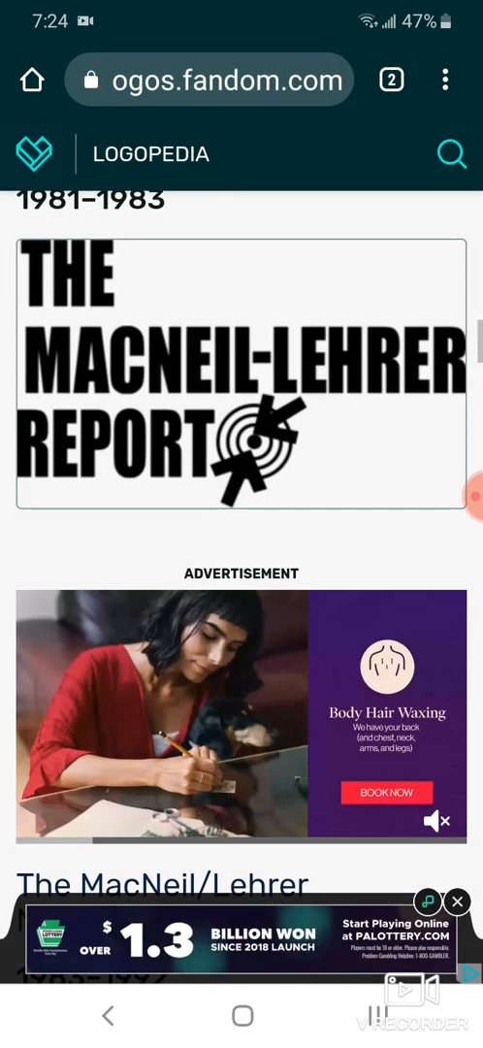
pyautogui.scroll(-3)
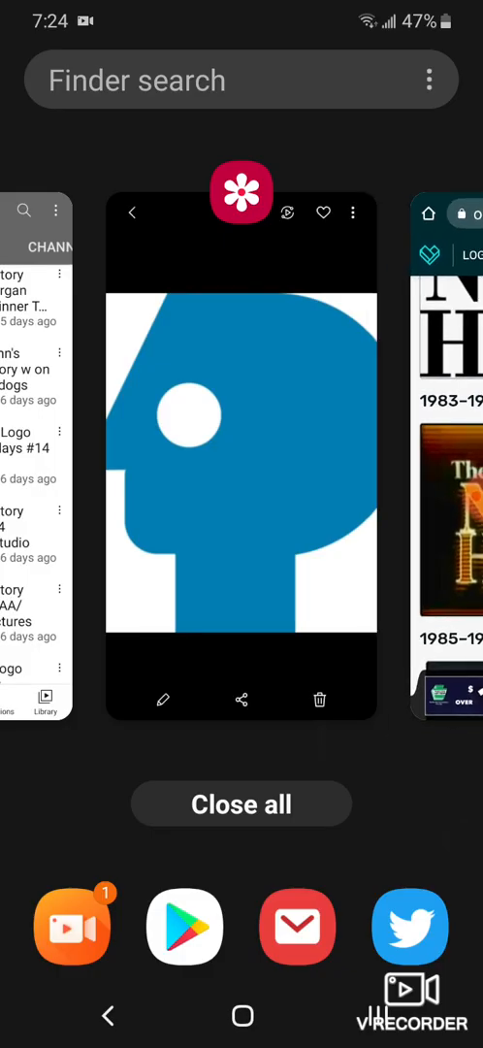
# Back in Chrome, view the 1983–1985, 1985–1991 and 1992–1995 NewsHour logos, then show recent apps.
pyautogui.hscroll(-3)
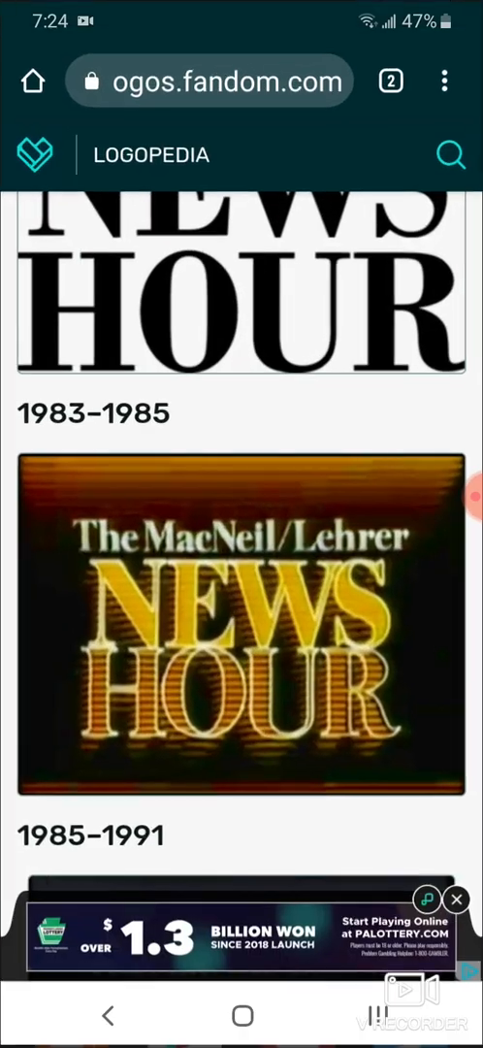
pyautogui.scroll(-3)
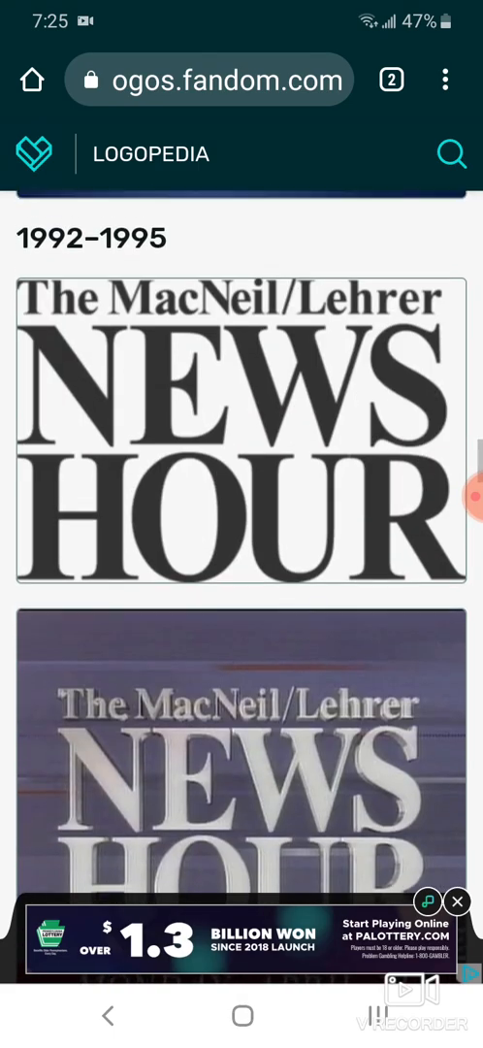
pyautogui.scroll(-3)
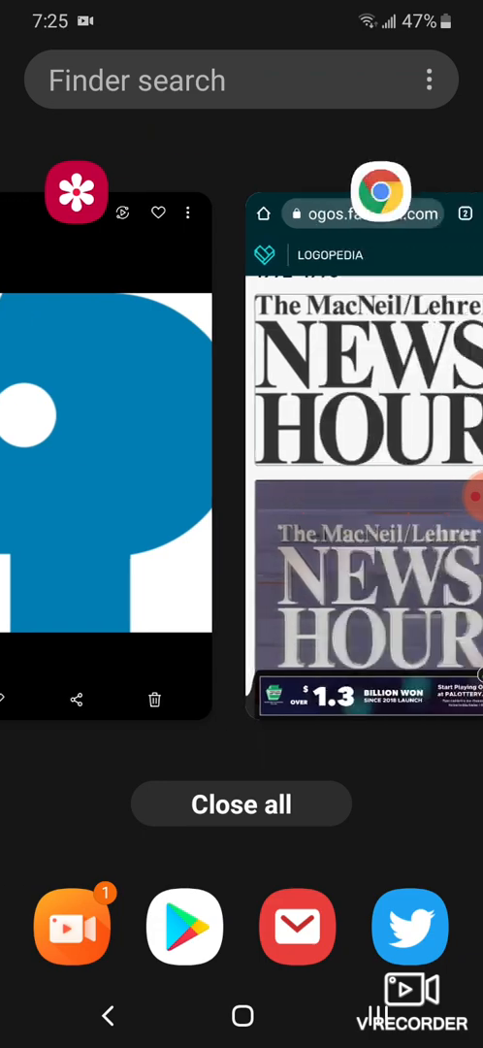
# Return to Chrome from Recents and scroll into The NewsHour with Jim Lehrer 1995–2009 logos.
pyautogui.hscroll(-3)
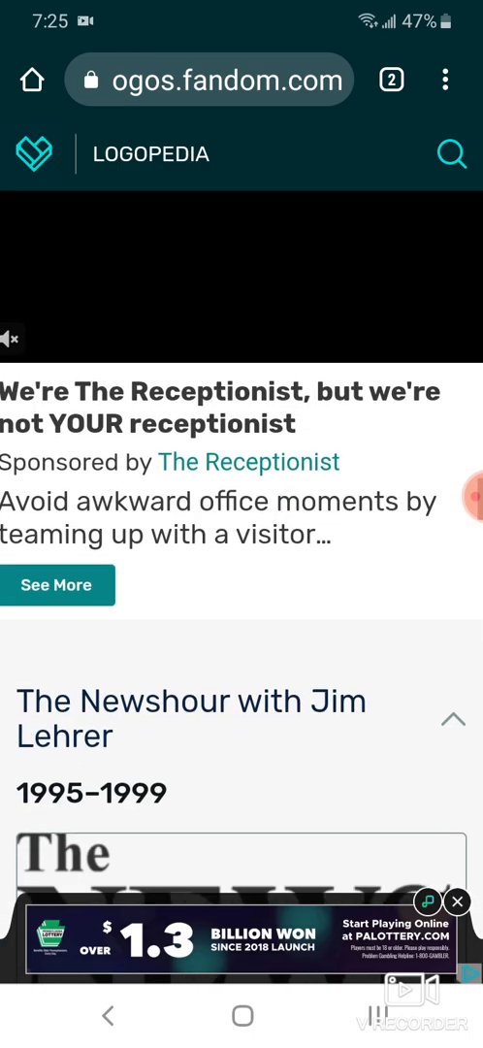
pyautogui.press('recent_apps')
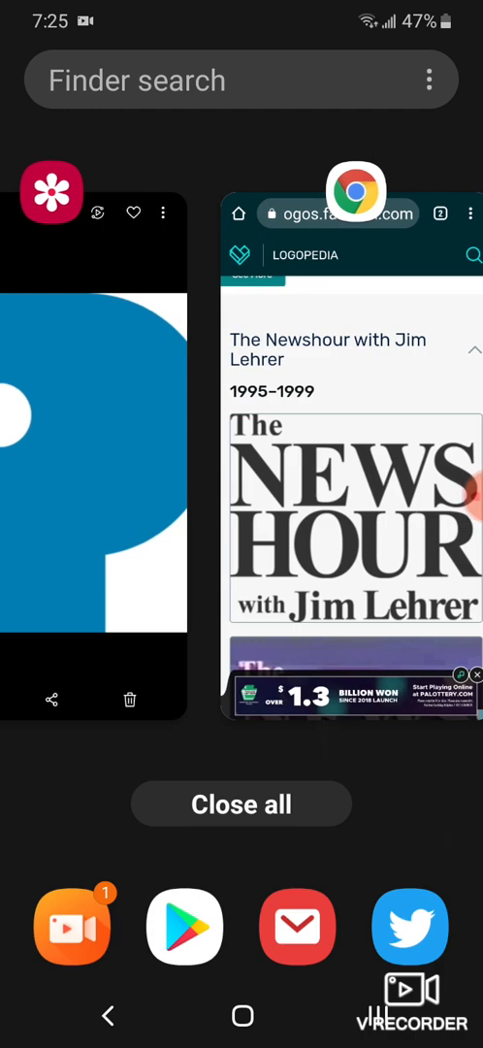
pyautogui.hscroll(-3)
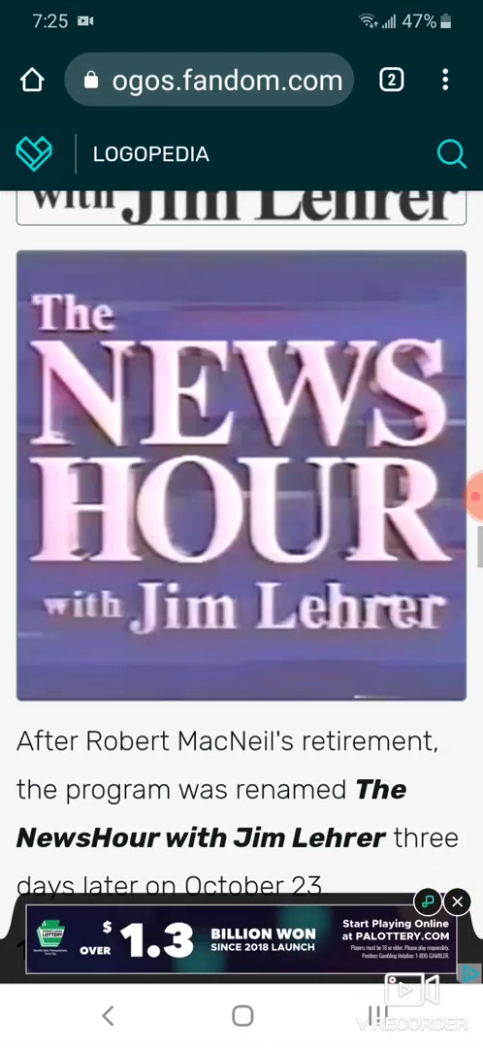
pyautogui.scroll(-3)
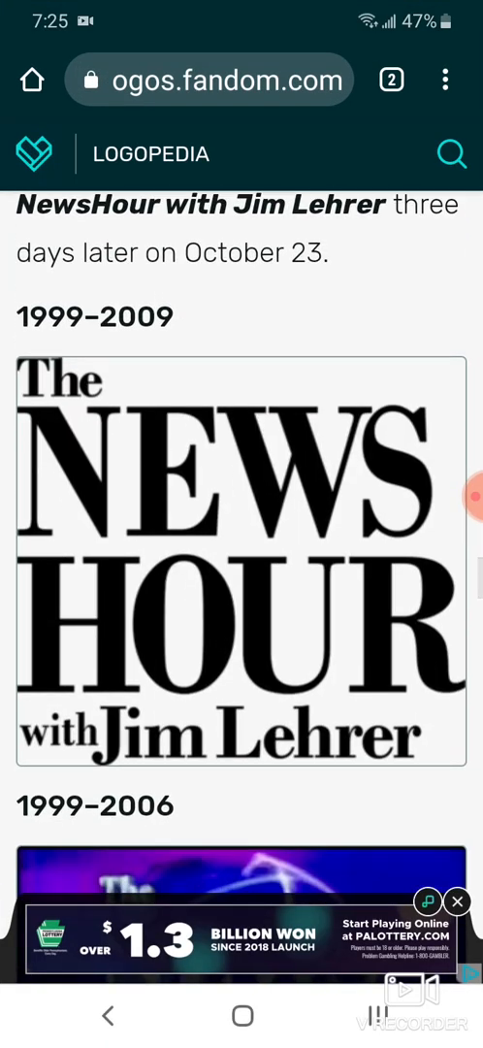
# Check Recents again, then scroll through the history text to the PBS NewsHour 2009–present logo.
pyautogui.press('recent_apps')
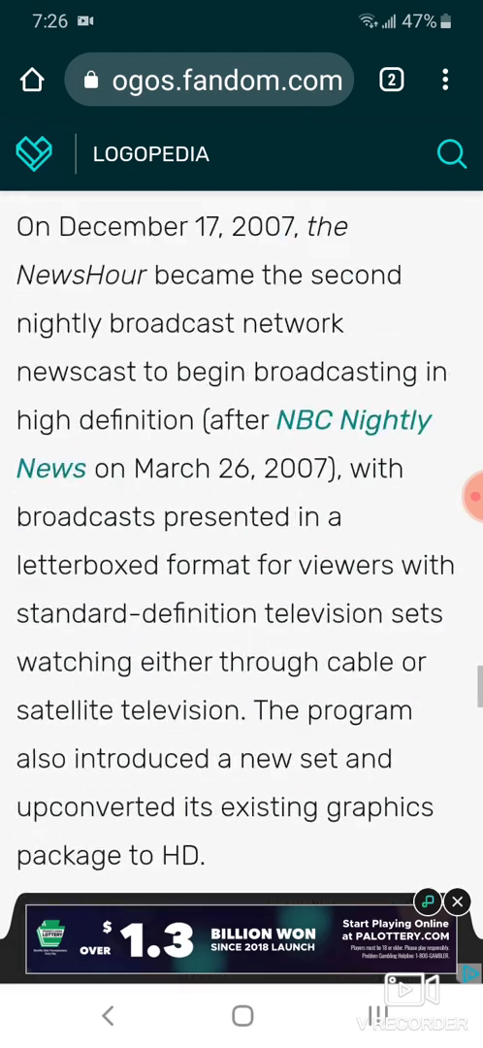
pyautogui.scroll(-3)
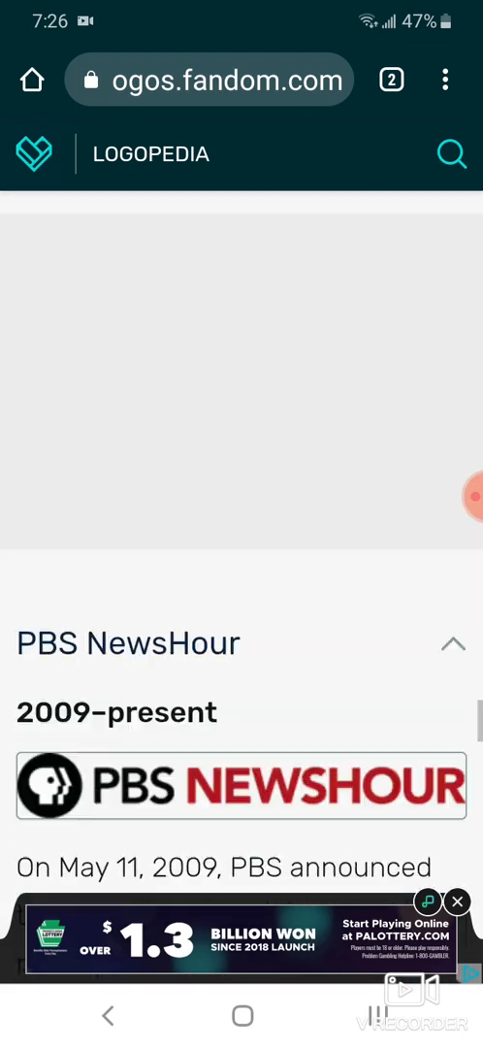
pyautogui.scroll(-3)
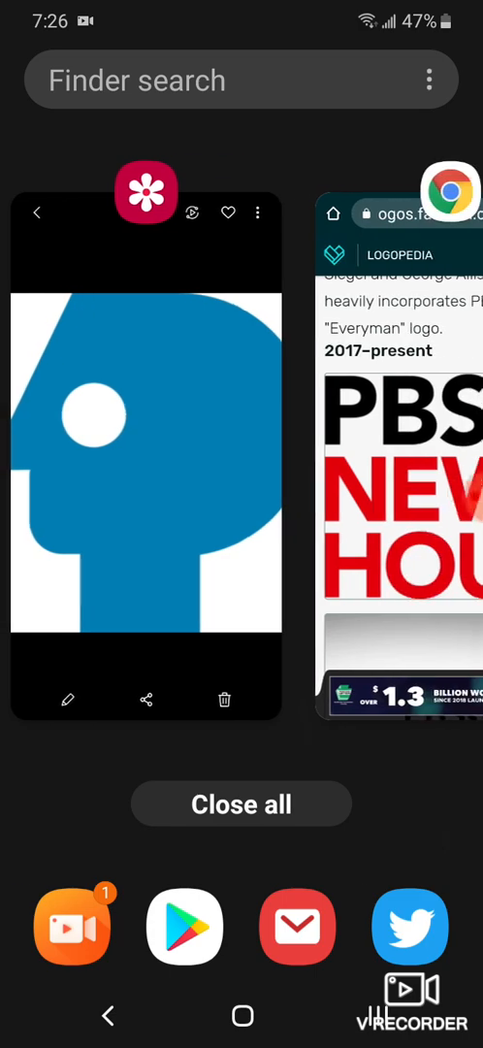
# Swipe from the Gallery PBS photo to the Chrome card showing the 2017–present PBS NewsHour logo.
pyautogui.hscroll(-3)
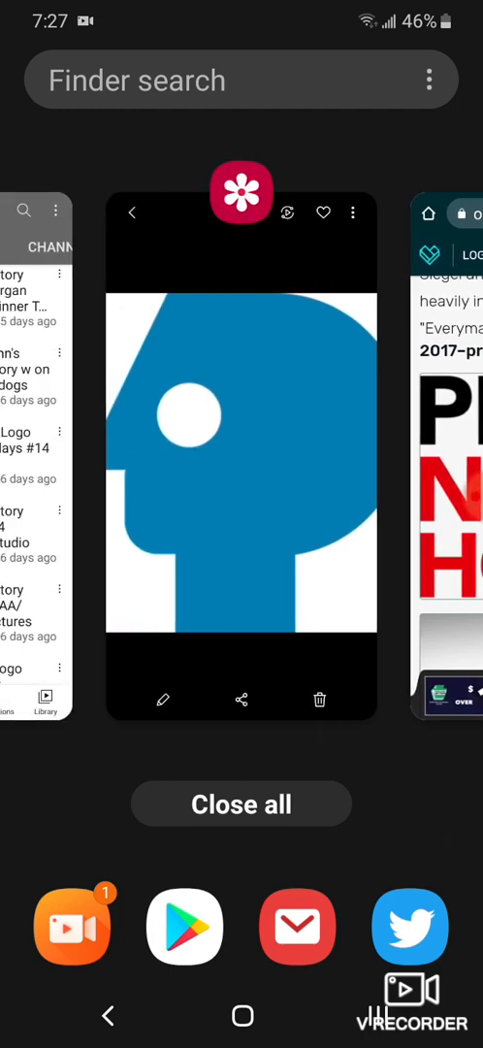
pyautogui.hscroll(-3)
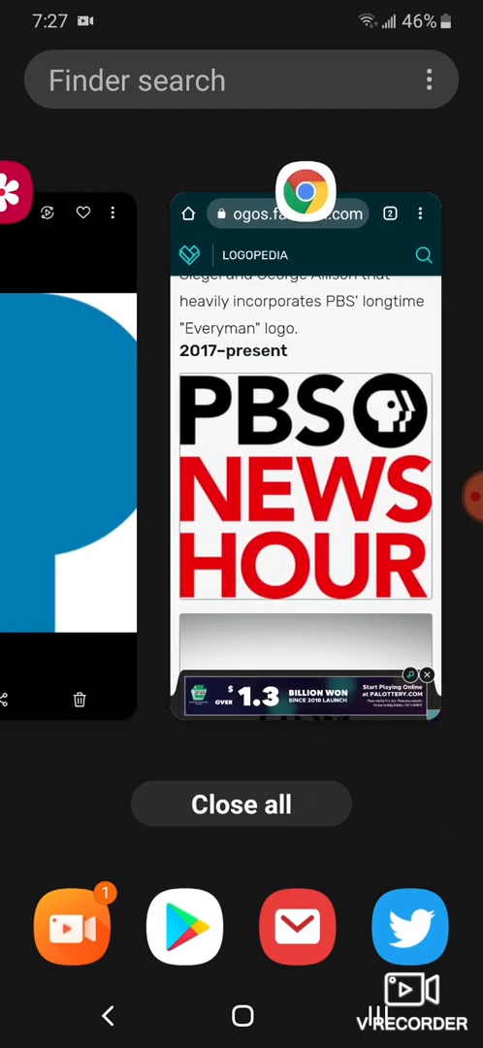